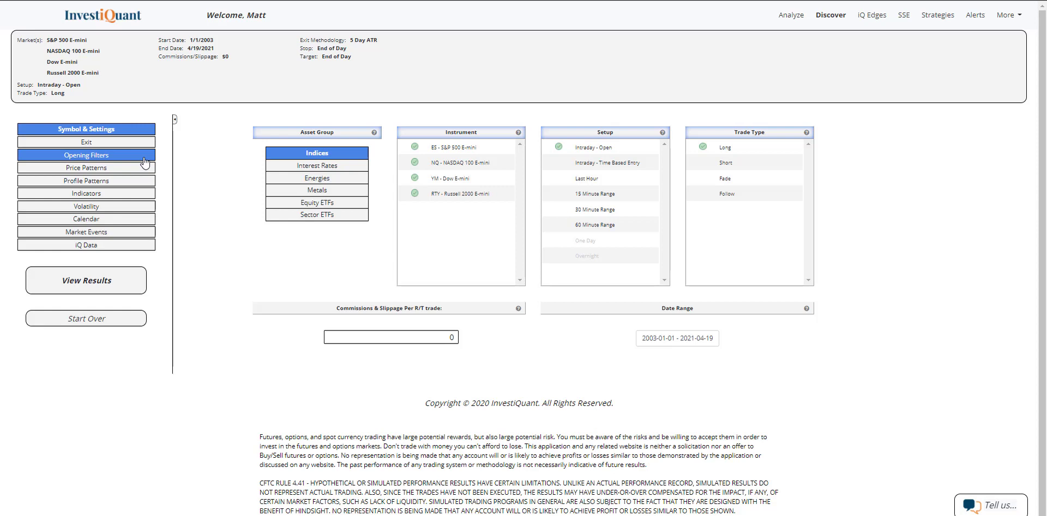
Step: Add a Gap Down opening filter so only gap-down days are traded
{"action": "left_click", "coordinate": [85, 155]}
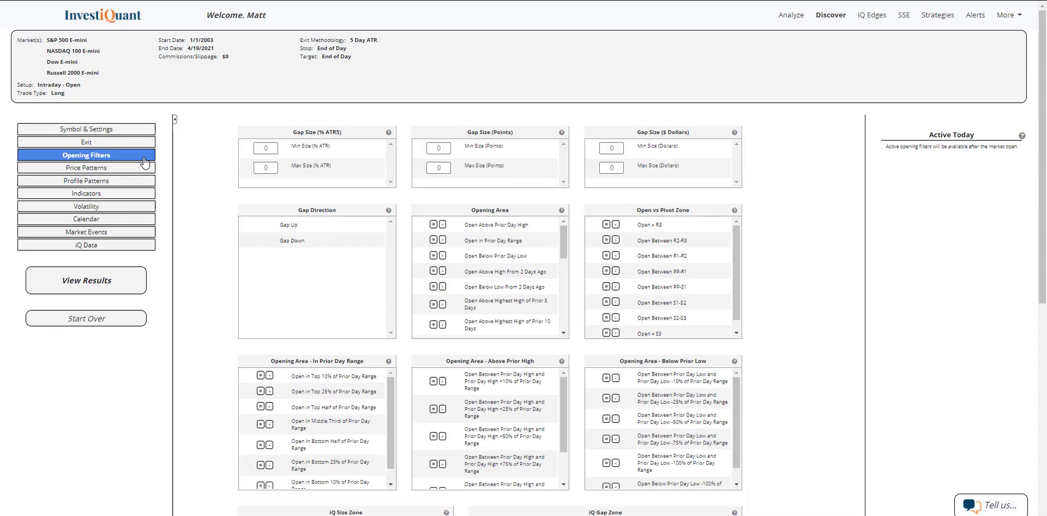
{"action": "left_click", "coordinate": [292, 240]}
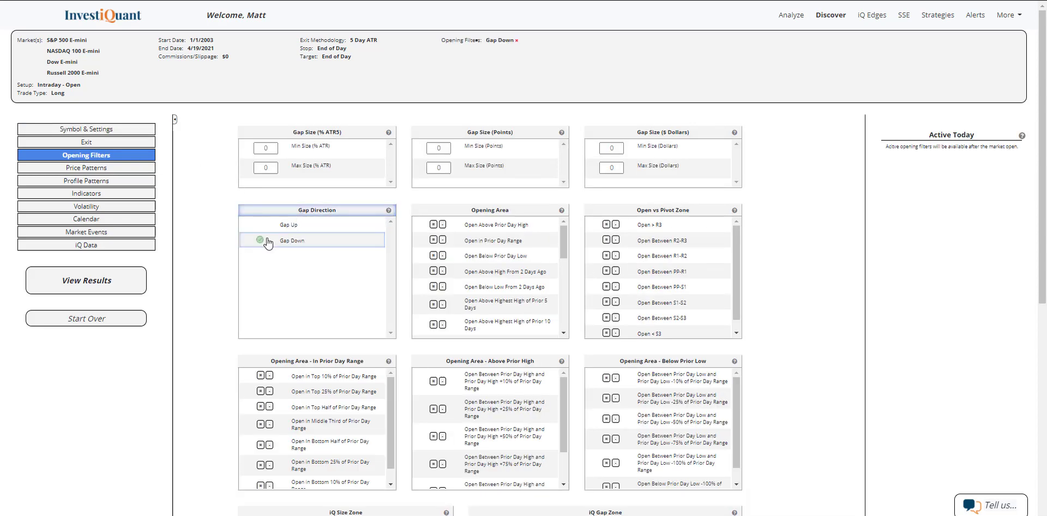
{"action": "mouse_move", "coordinate": [201, 208]}
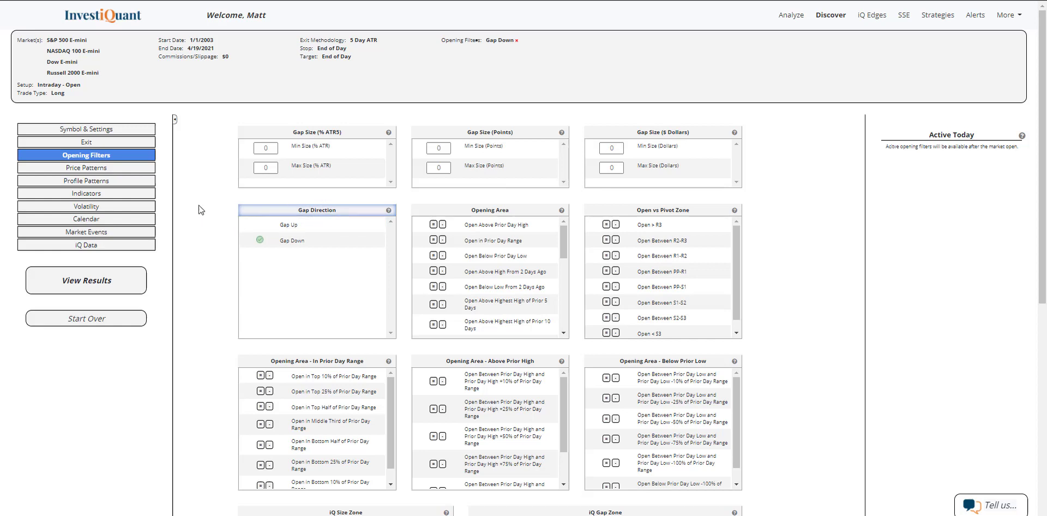
{"action": "mouse_move", "coordinate": [105, 159]}
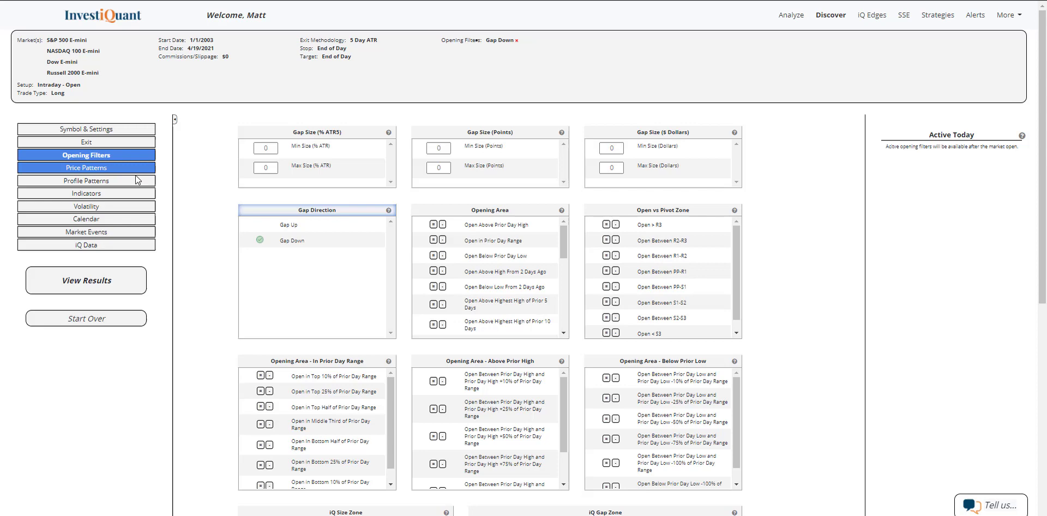
Step: Add indicator filters requiring the last close above the 10-day and 200-day MAs
{"action": "left_click", "coordinate": [85, 193]}
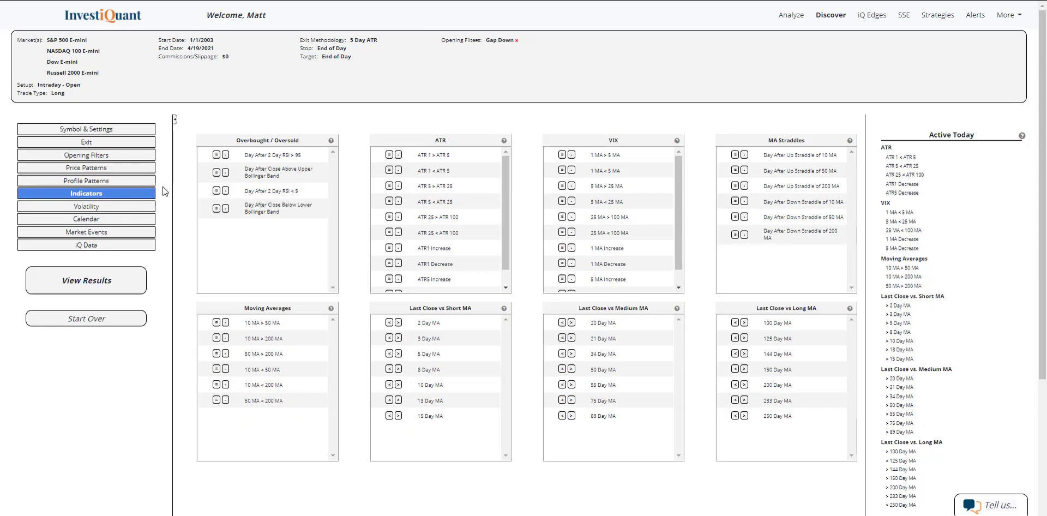
{"action": "left_click", "coordinate": [398, 384]}
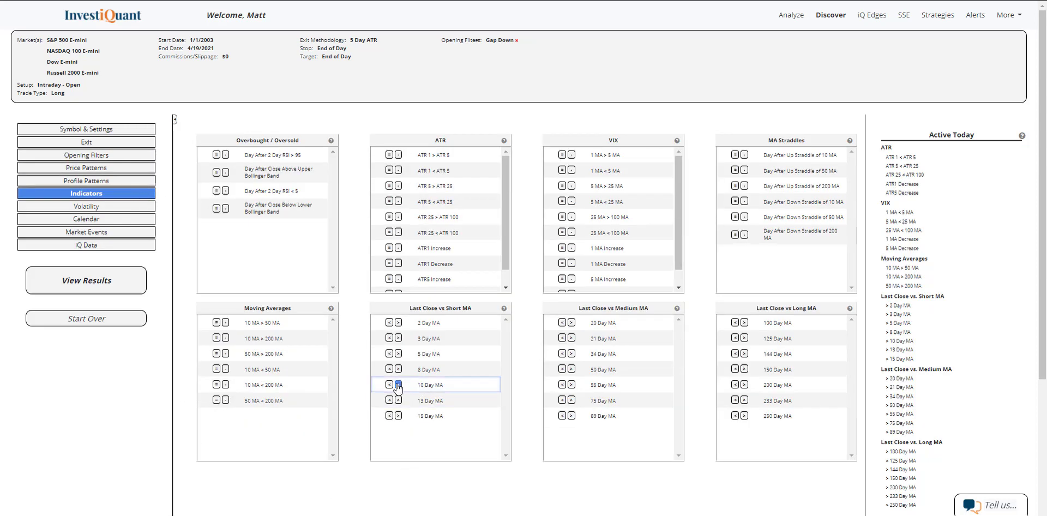
{"action": "left_click", "coordinate": [398, 384]}
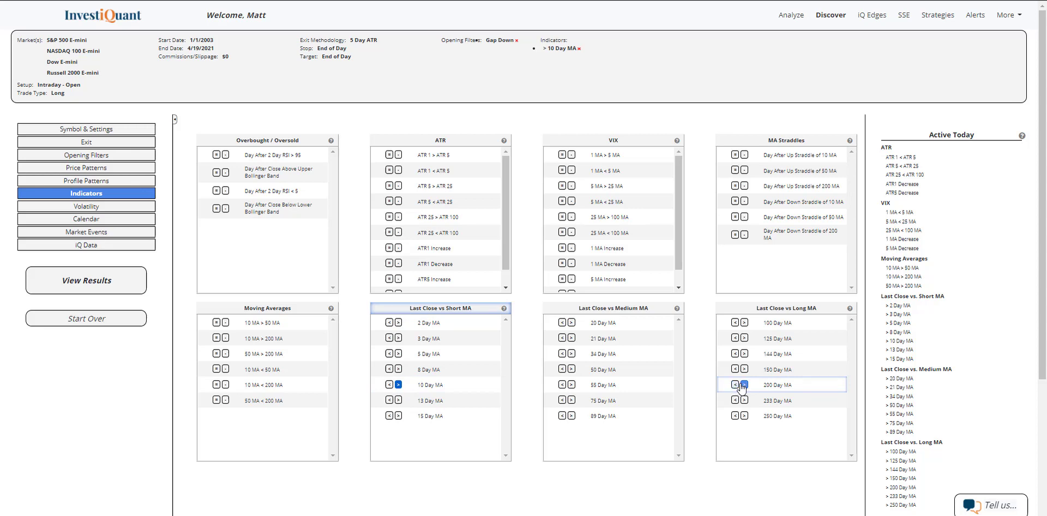
{"action": "left_click", "coordinate": [743, 384]}
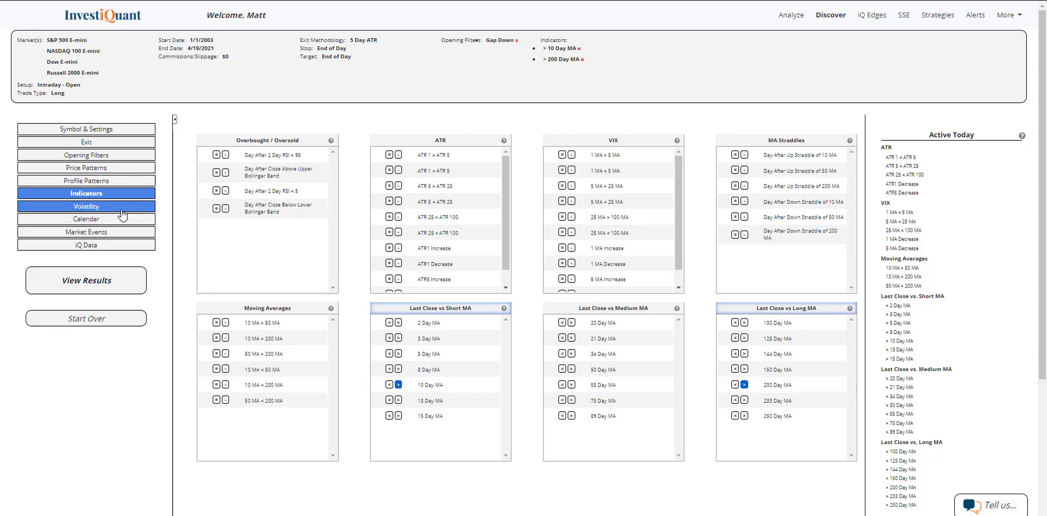
Step: Add the Day After Options Expiration market-event filter
{"action": "left_click", "coordinate": [86, 231]}
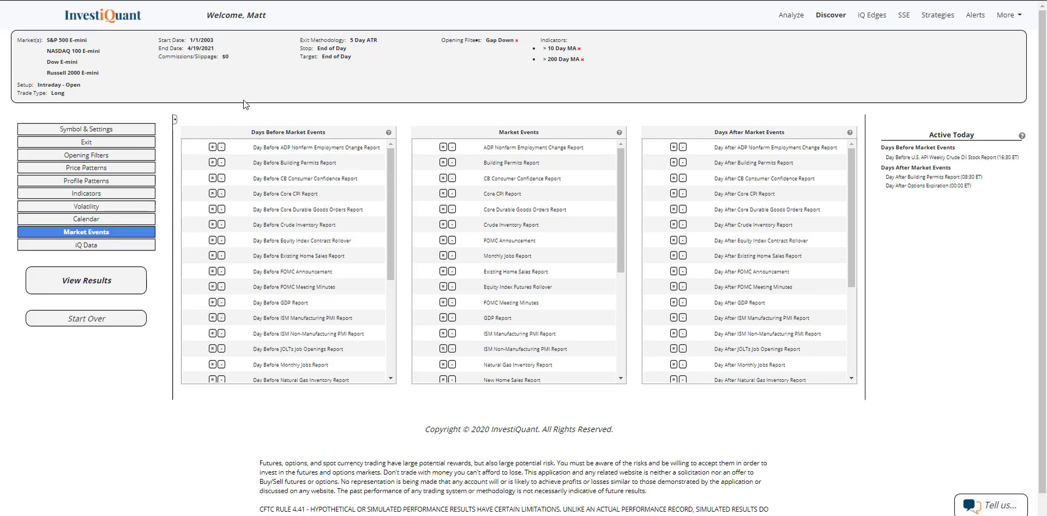
{"action": "mouse_move", "coordinate": [706, 138]}
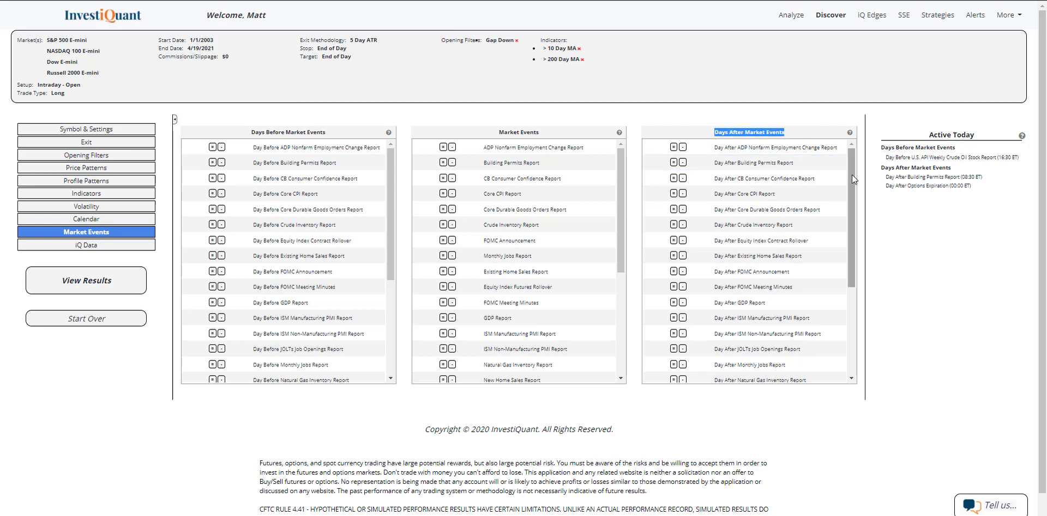
{"action": "scroll", "scroll_direction": "down", "scroll_amount": 3}
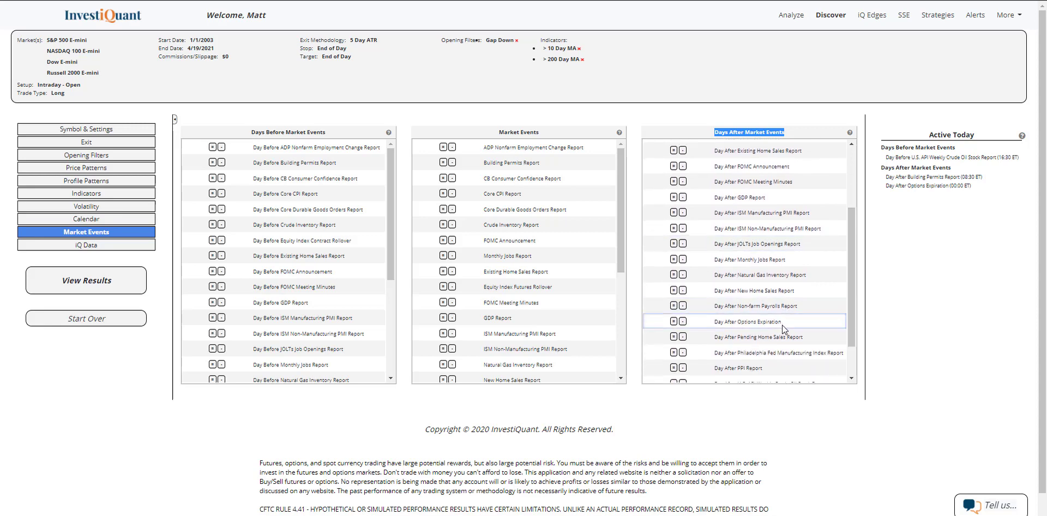
{"action": "left_click", "coordinate": [673, 321]}
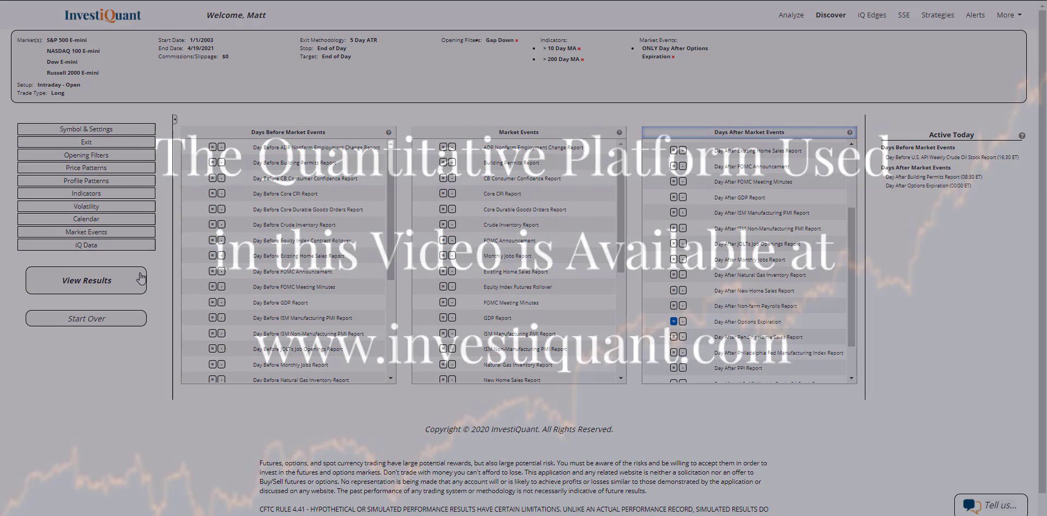
{"action": "left_click", "coordinate": [86, 280]}
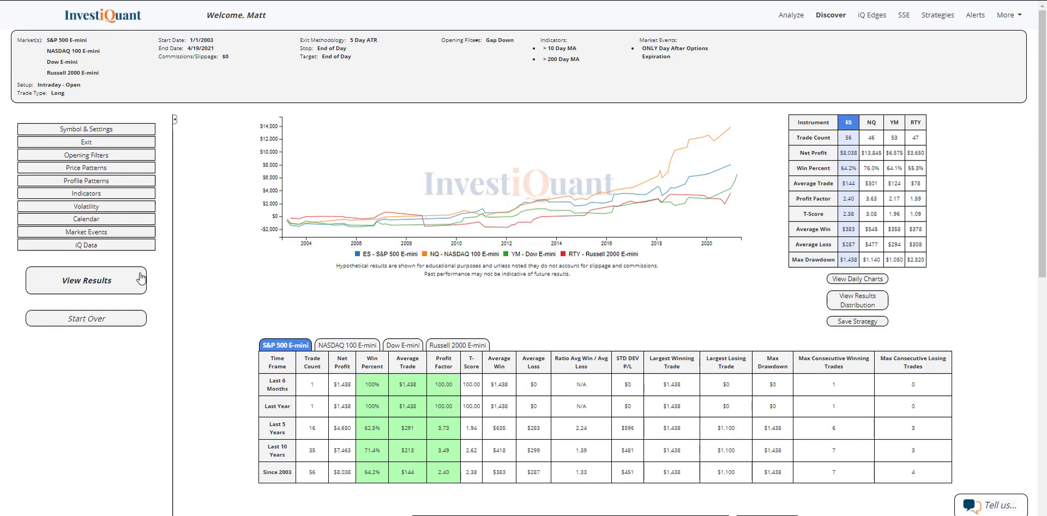
{"action": "mouse_move", "coordinate": [414, 272]}
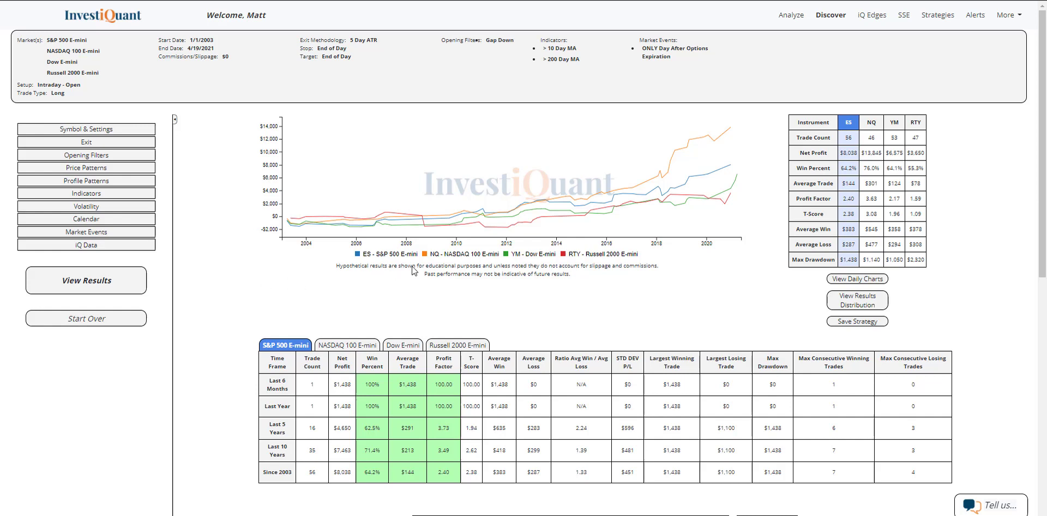
{"action": "left_click", "coordinate": [460, 254]}
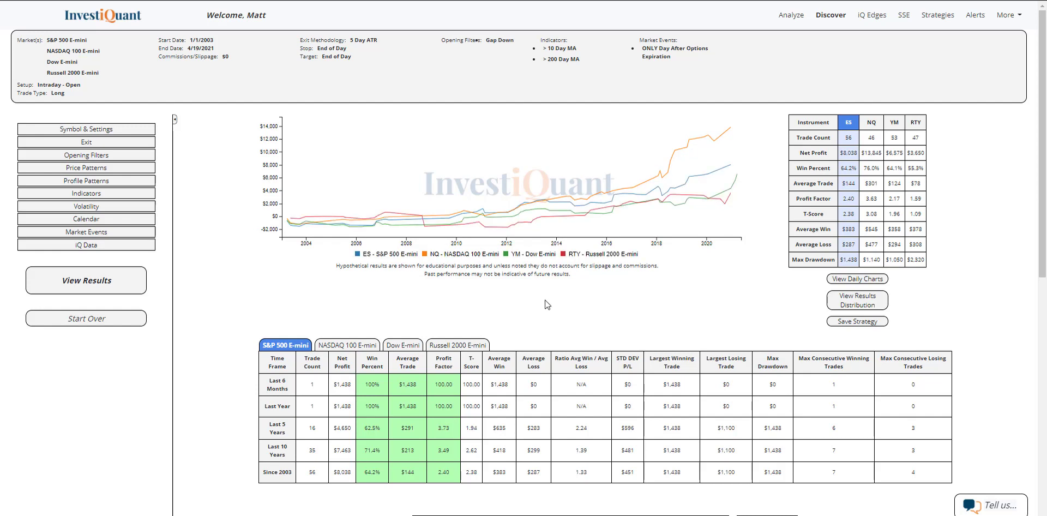
{"action": "left_click", "coordinate": [533, 253]}
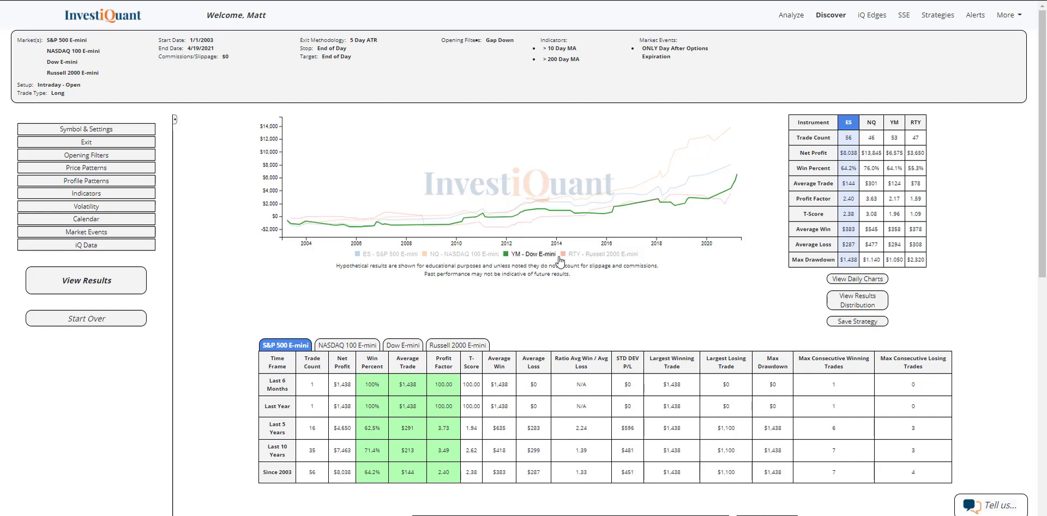
{"action": "left_click", "coordinate": [389, 254]}
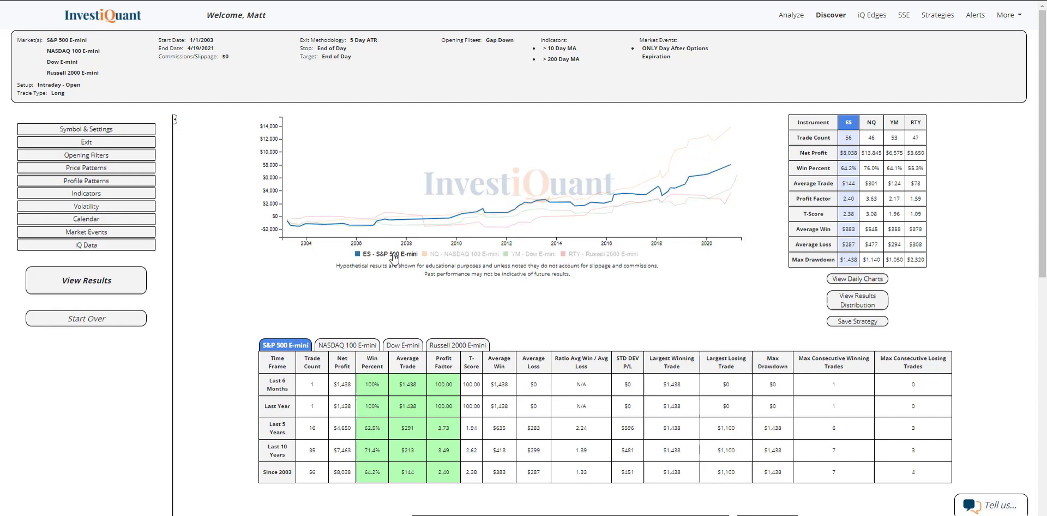